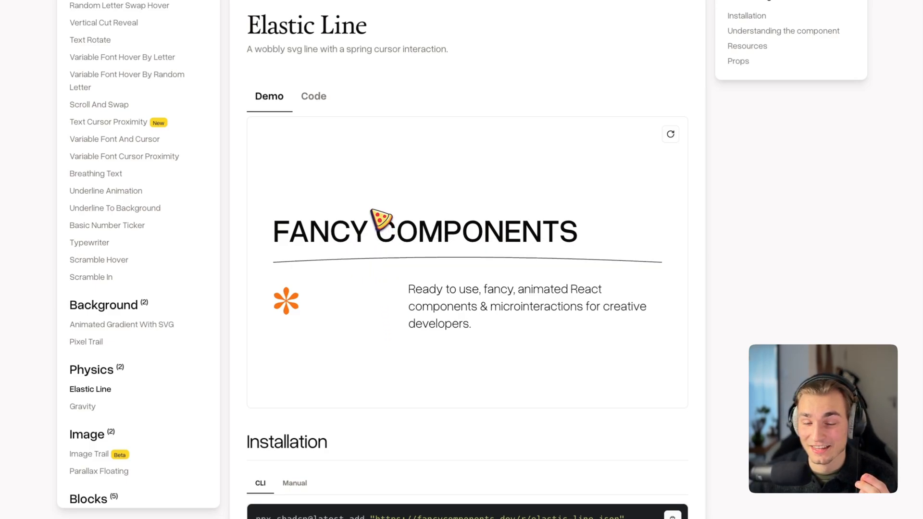
mouse_move(471, 315)
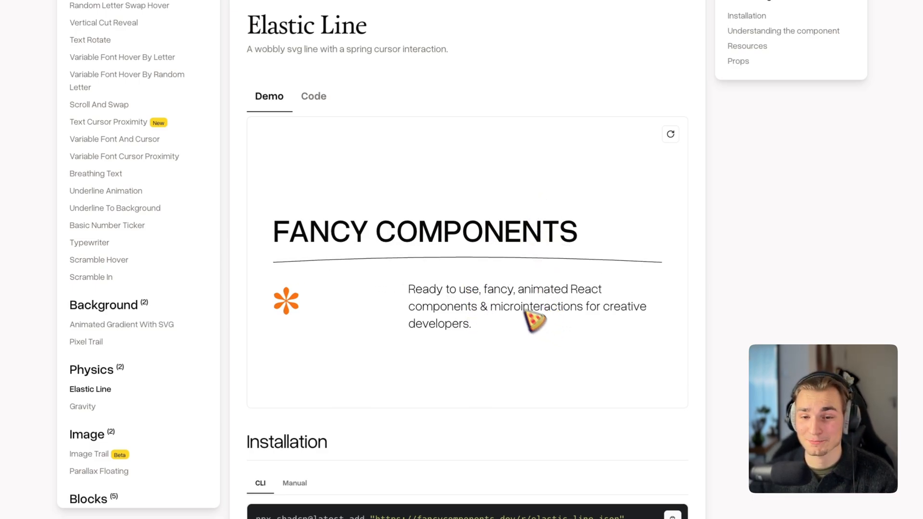
mouse_move(524, 238)
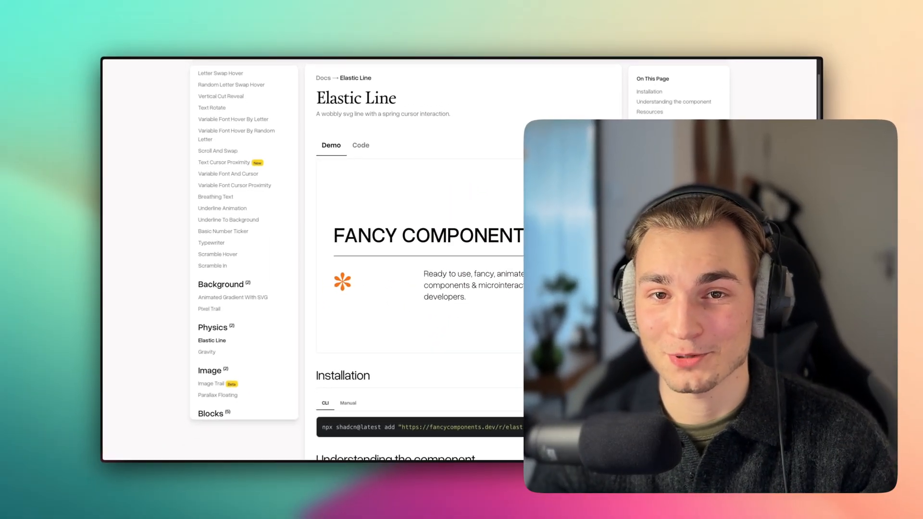
Scroll the Gravity component page down to its Installation section with the shadcn CLI command
scroll("down", 3)
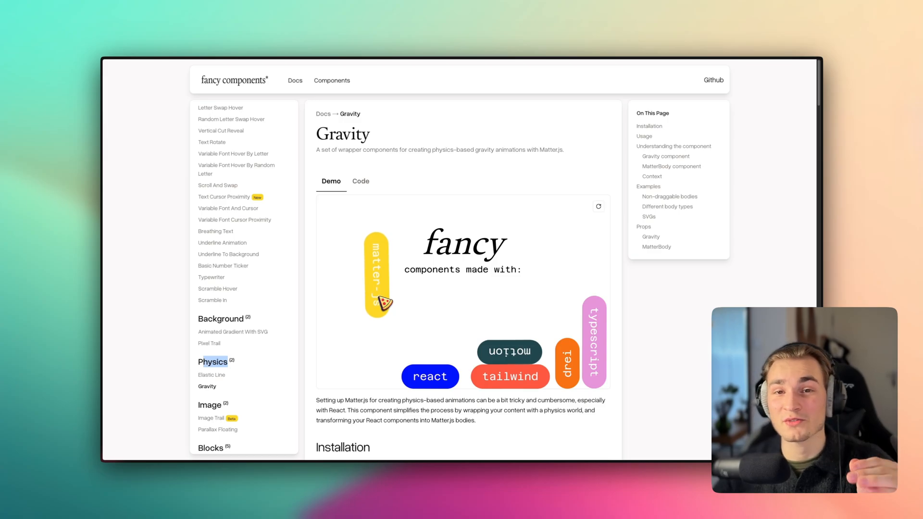
scroll("down", 3)
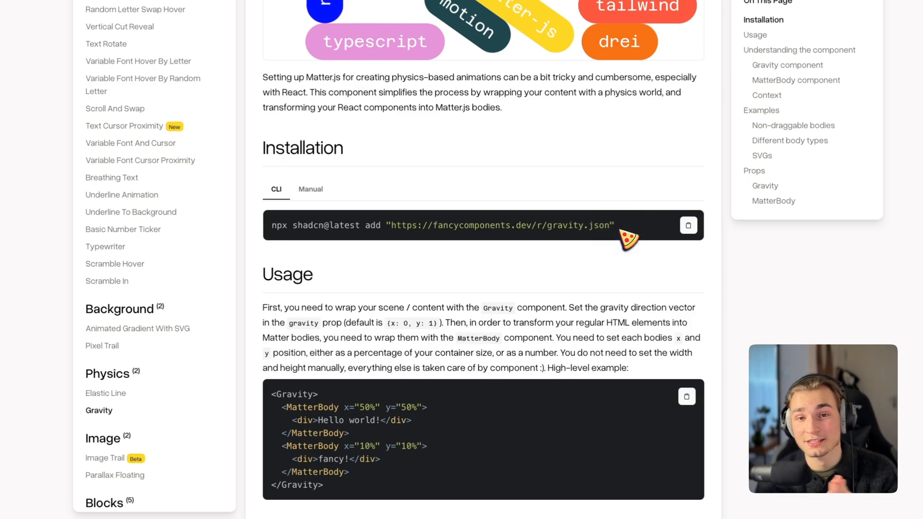
scroll("down", 3)
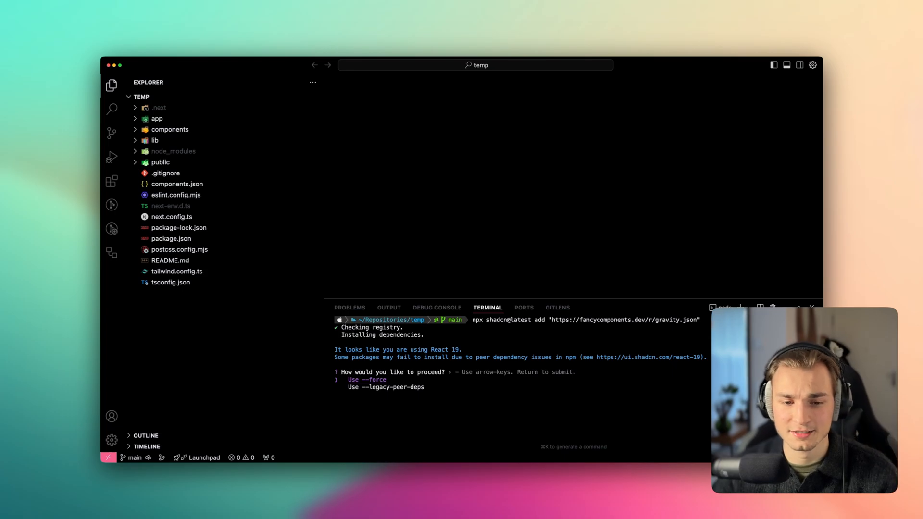
Choose the --force option so the Gravity install completes despite React 19 peer warnings
key("Down")
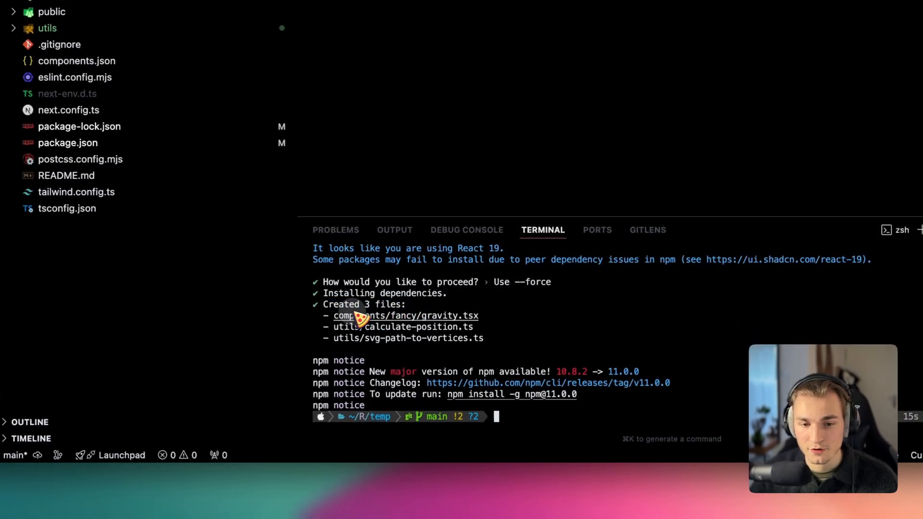
mouse_move(482, 338)
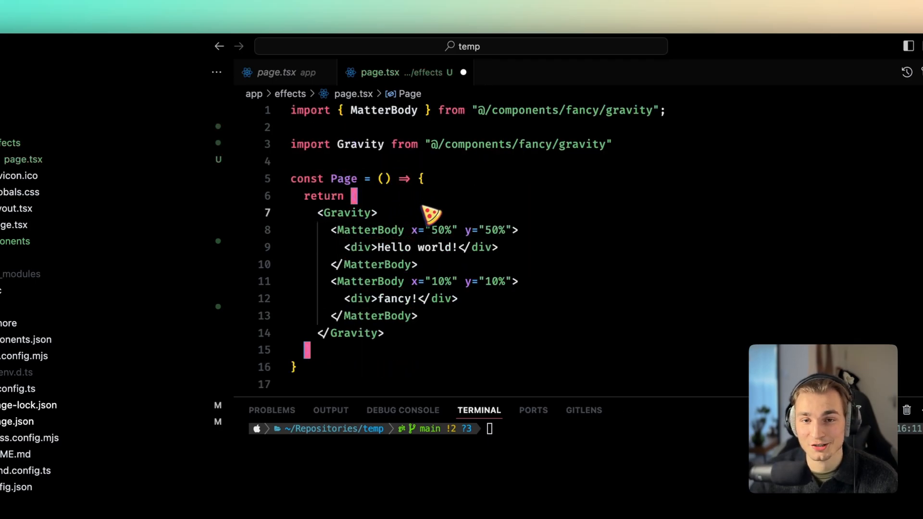
Wrap the effects page's returned JSX in parentheses so the Gravity example compiles
double_click(347, 212)
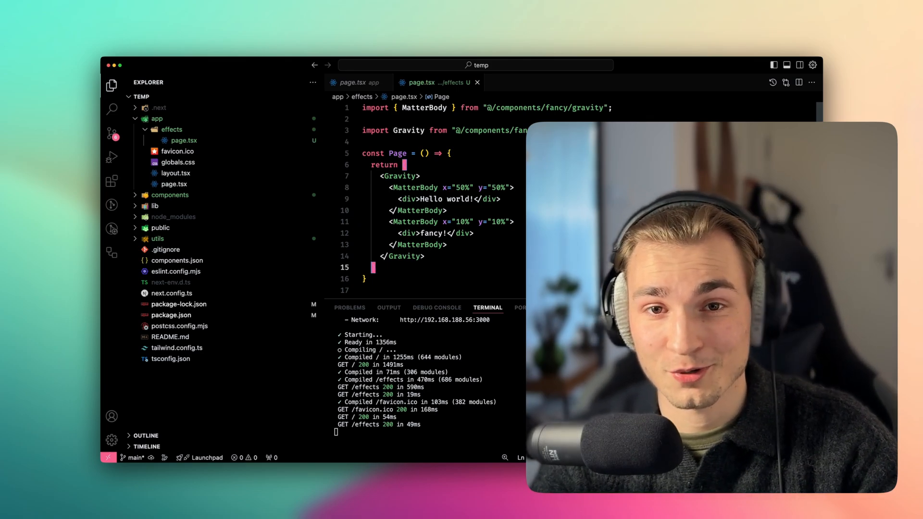
type("(")
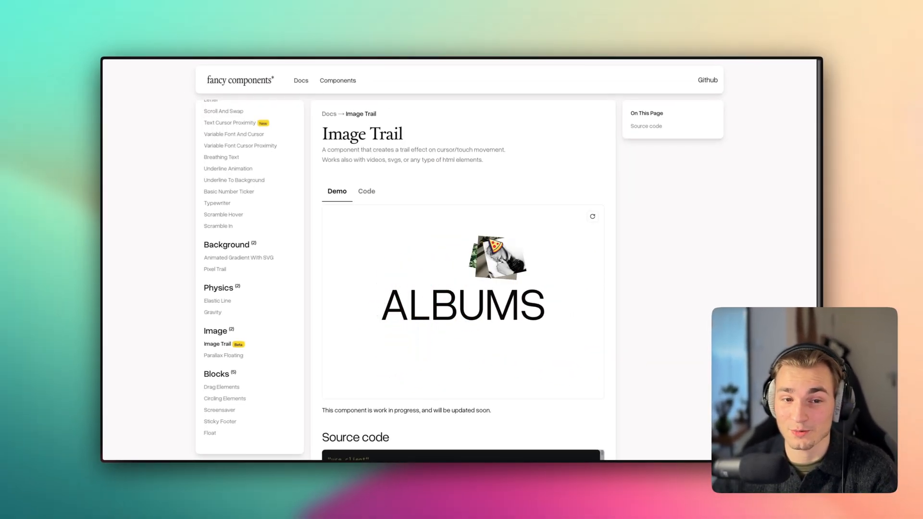
Navigate the sidebar demos toward the Sticky Footer block
left_click(223, 354)
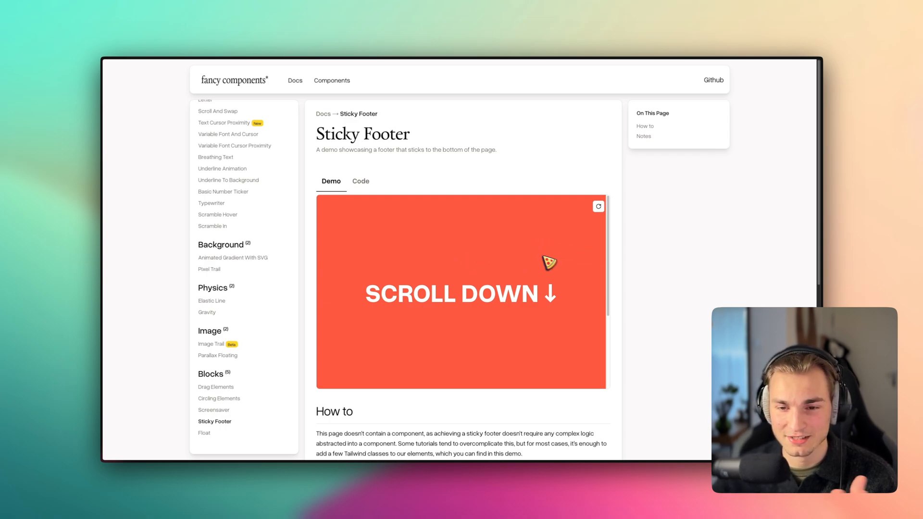
scroll("down", 3)
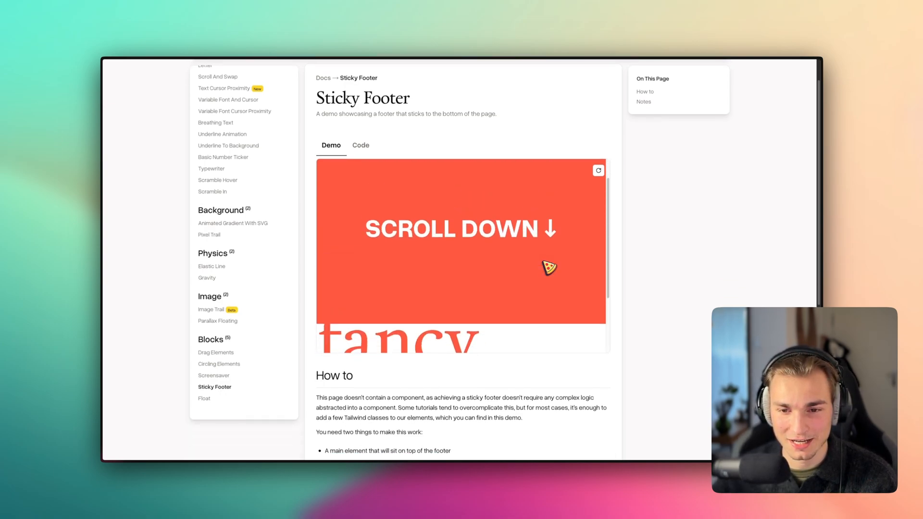
scroll("down", 3)
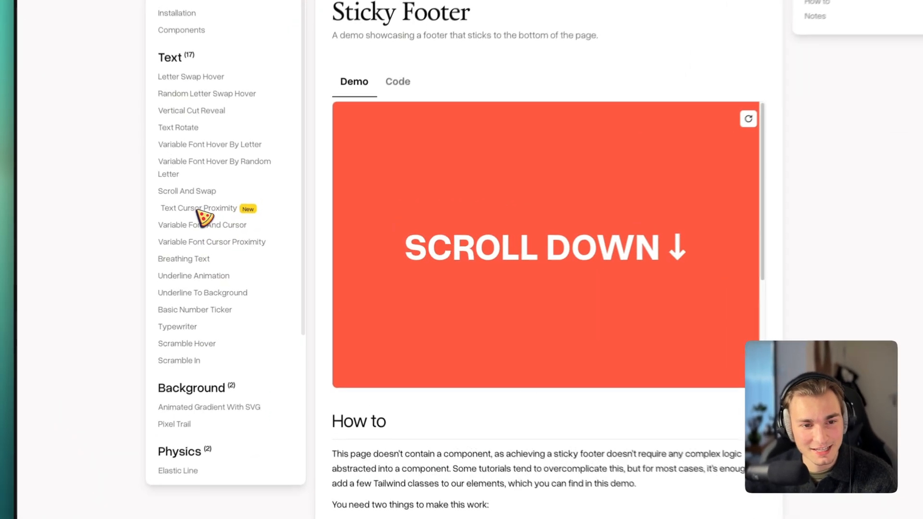
Show the Variable Font Cursor Proximity demo, viewing its Code briefly before returning to the live demo
left_click(199, 209)
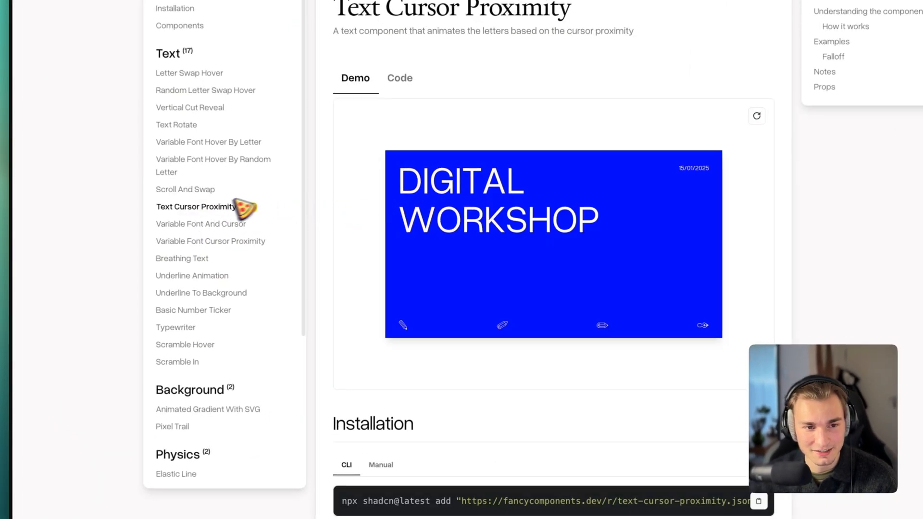
left_click(210, 241)
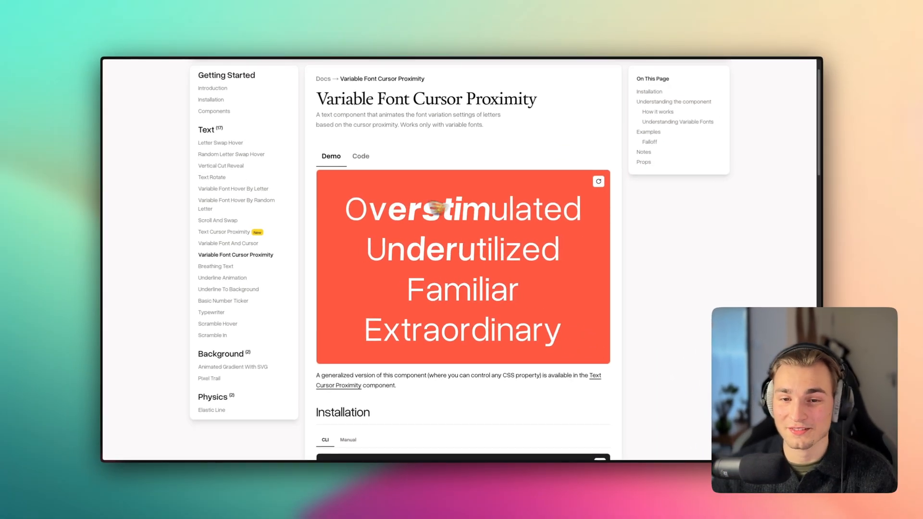
mouse_move(491, 249)
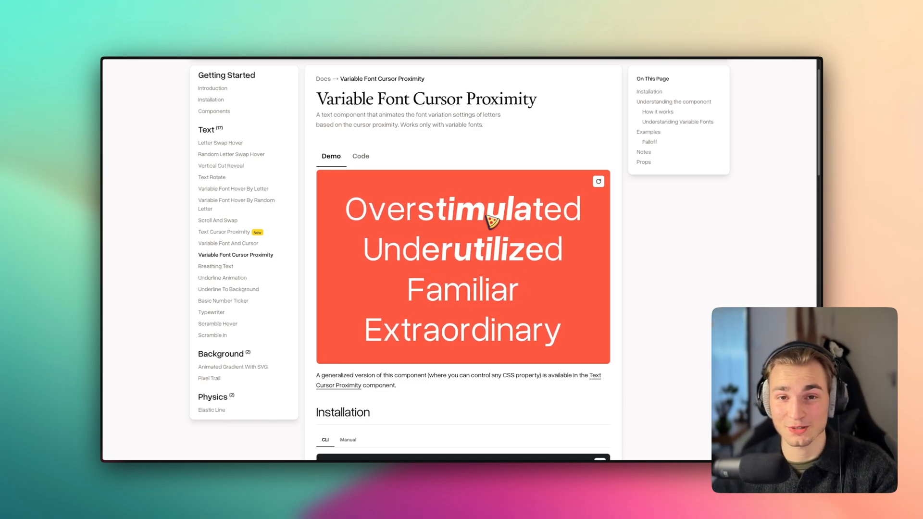
left_click(360, 156)
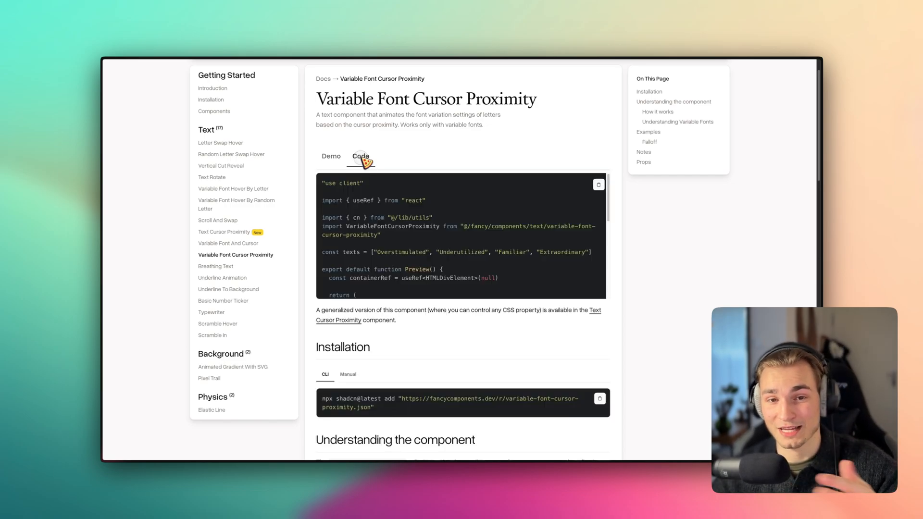
left_click(331, 155)
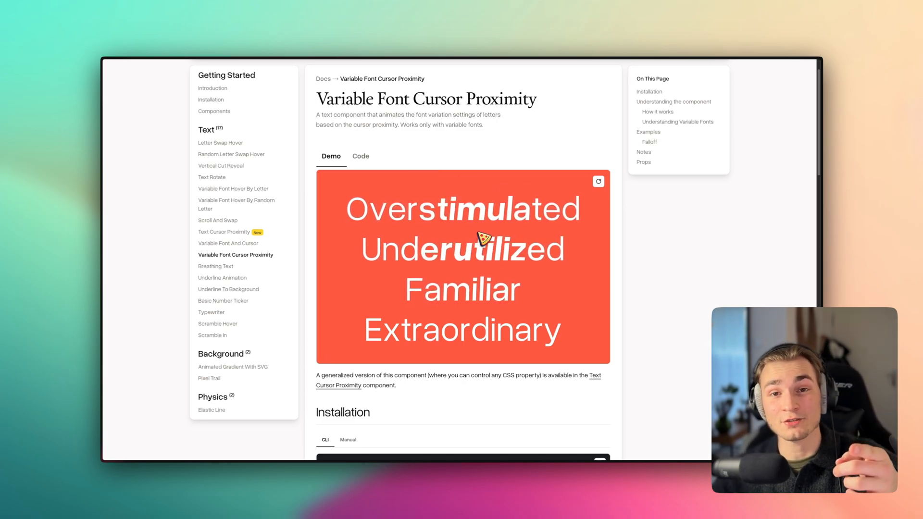
scroll("down", 3)
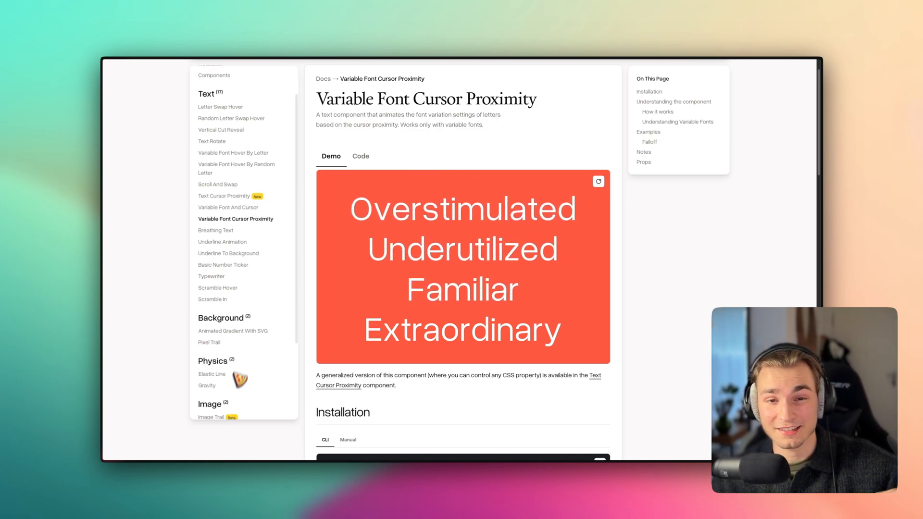